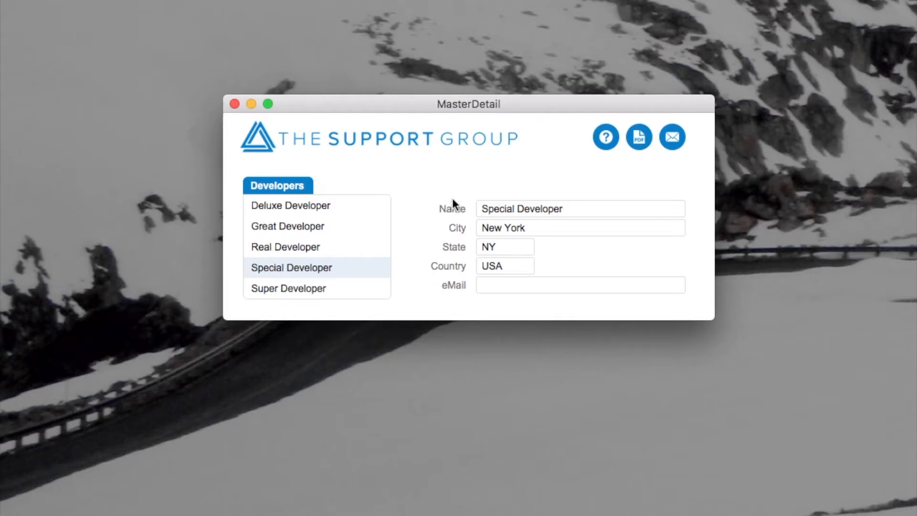
{"action": "mouse_move", "coordinate": [606, 137]}
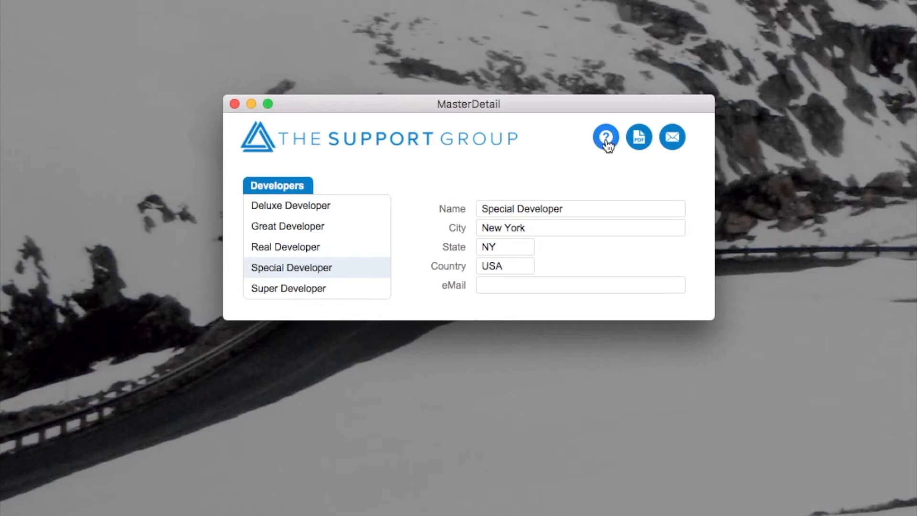
- Bring up the age prompt, replace 55 with 52, and confirm it
{"action": "left_click", "coordinate": [605, 137]}
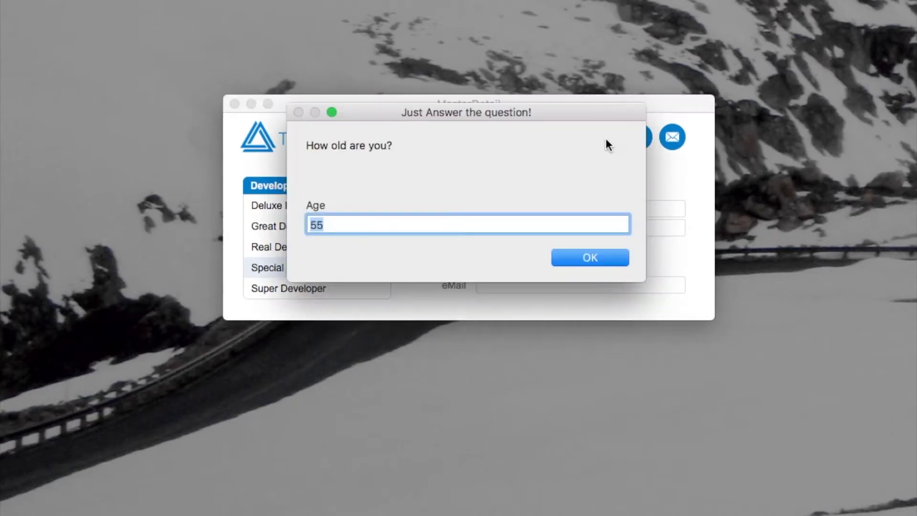
{"action": "mouse_move", "coordinate": [391, 226]}
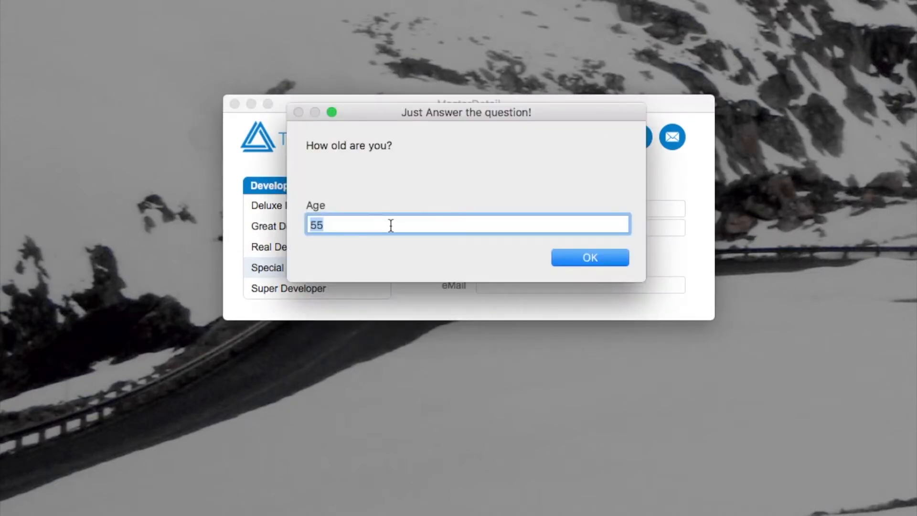
{"action": "type", "text": "52"}
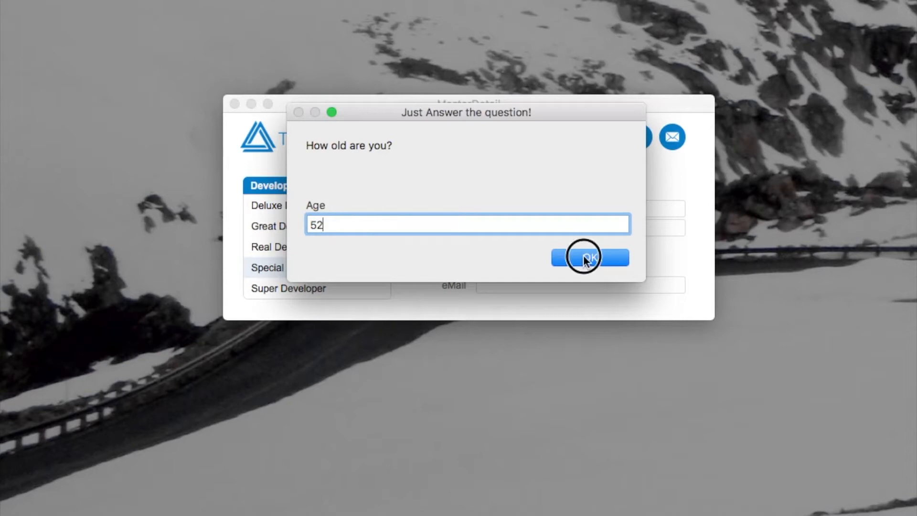
{"action": "left_click", "coordinate": [589, 258]}
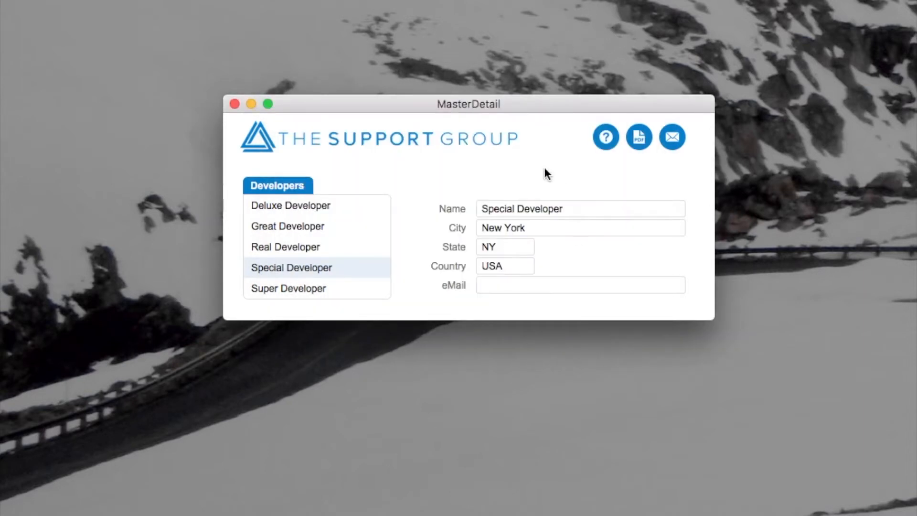
{"action": "mouse_move", "coordinate": [523, 163]}
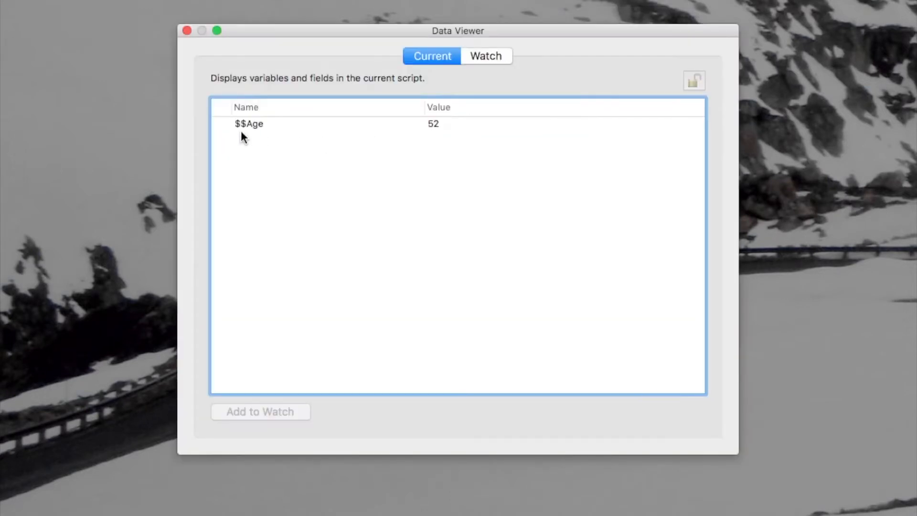
- Inspect the $$Age row in the Data Viewer, which now holds 52
{"action": "left_click", "coordinate": [432, 123]}
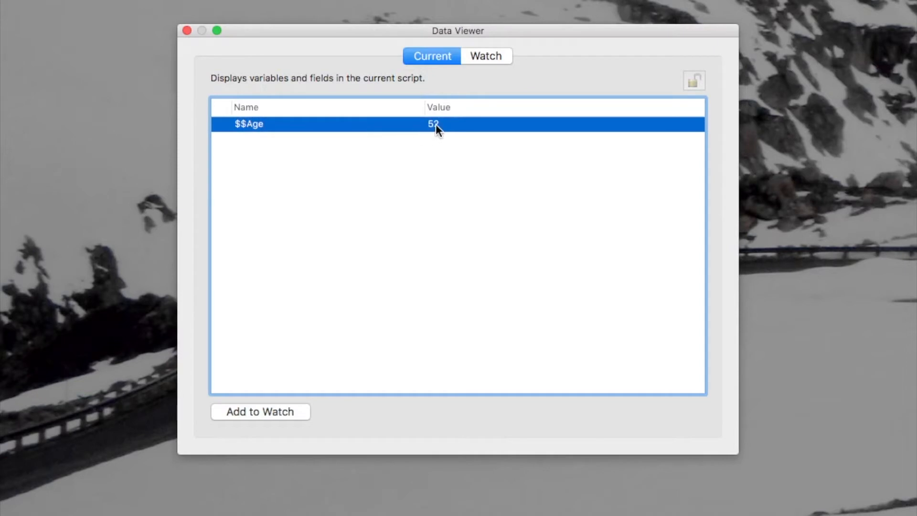
{"action": "mouse_move", "coordinate": [434, 125]}
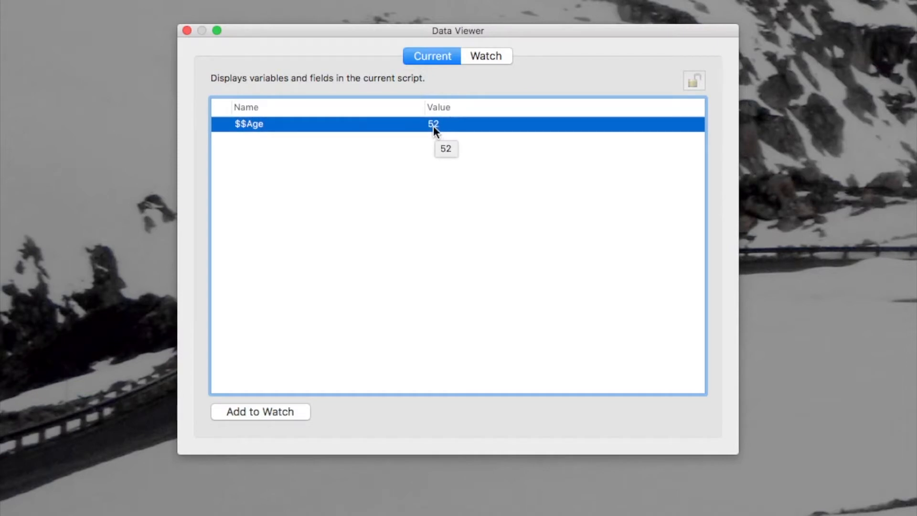
{"action": "mouse_move", "coordinate": [440, 134]}
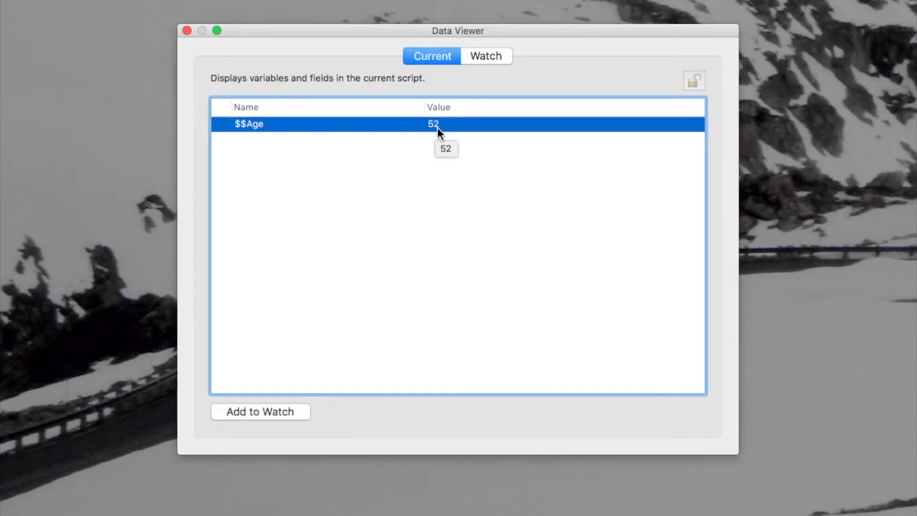
{"action": "mouse_move", "coordinate": [189, 43]}
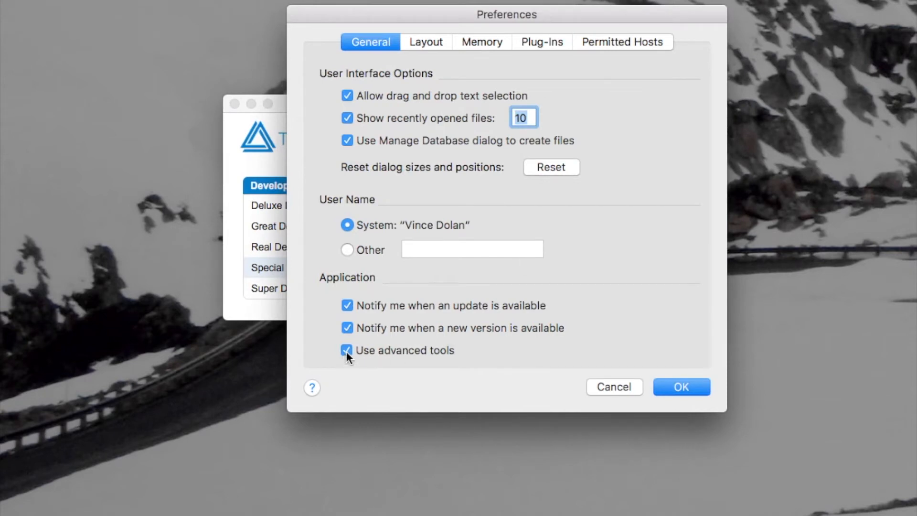
{"action": "mouse_move", "coordinate": [366, 190]}
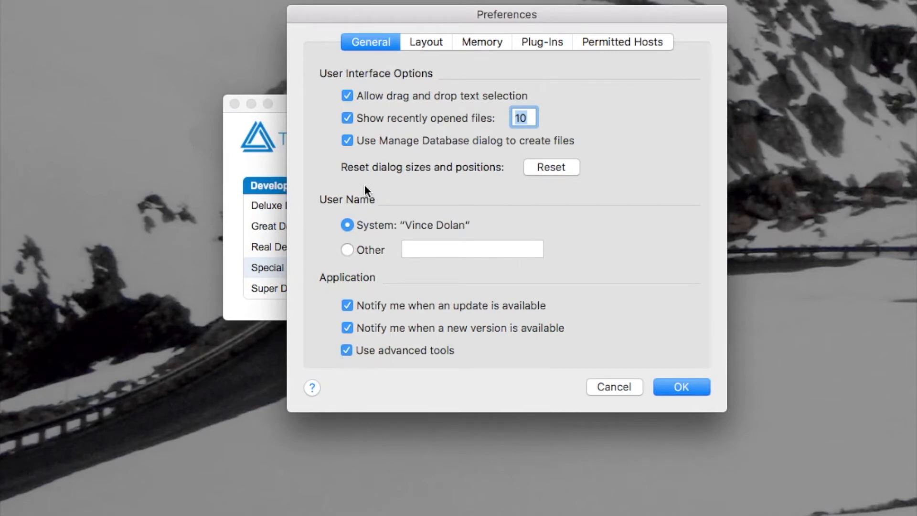
{"action": "mouse_move", "coordinate": [351, 361]}
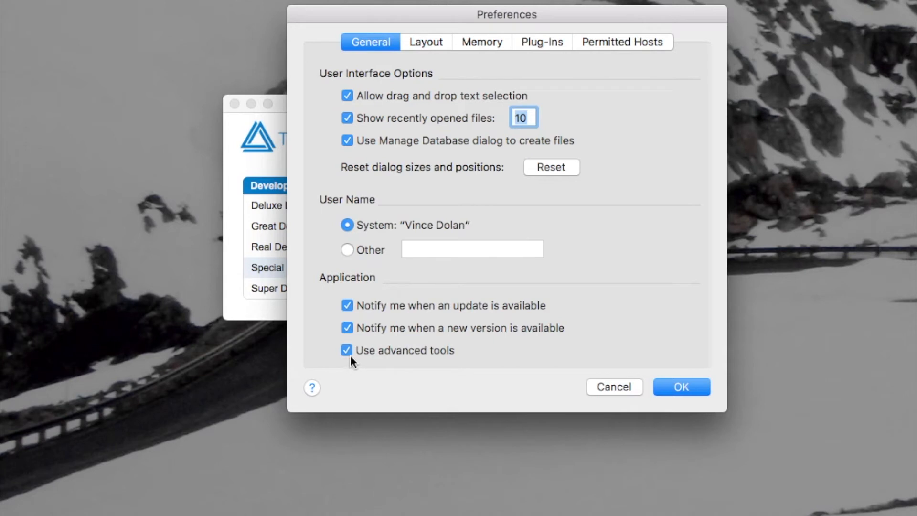
{"action": "mouse_move", "coordinate": [589, 377]}
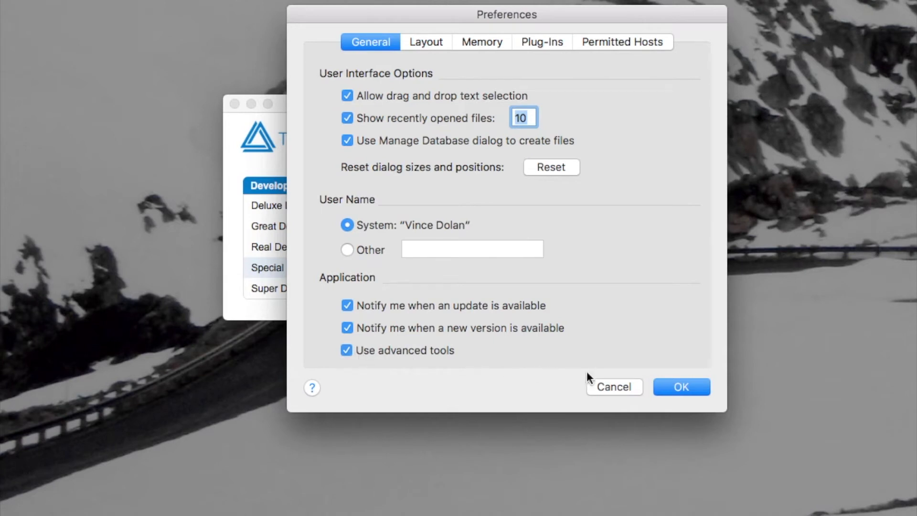
{"action": "left_click", "coordinate": [682, 387]}
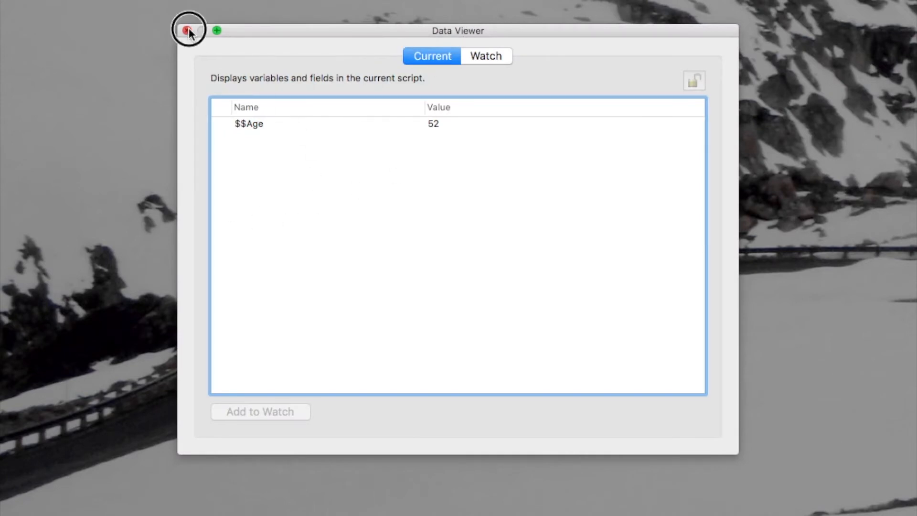
- Close the Data Viewer and bring up Button Setup for the ? button
{"action": "left_click", "coordinate": [187, 31]}
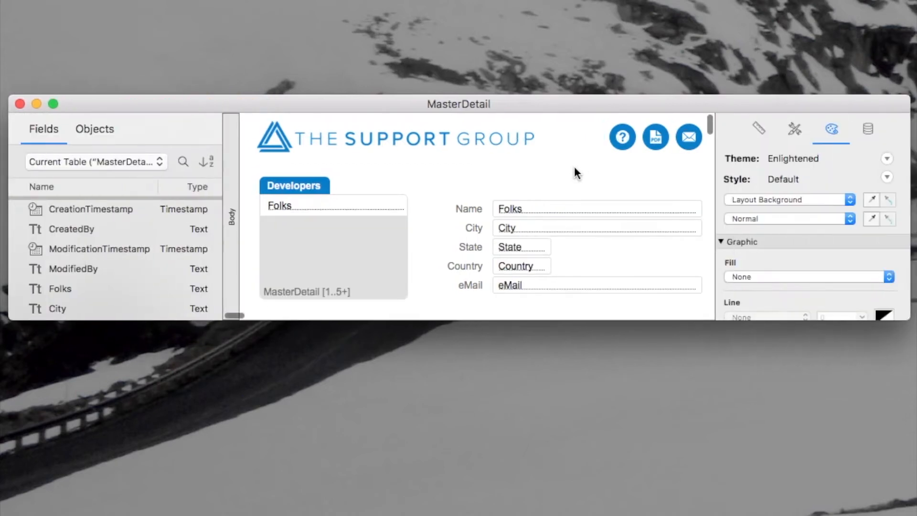
{"action": "left_click", "coordinate": [623, 136]}
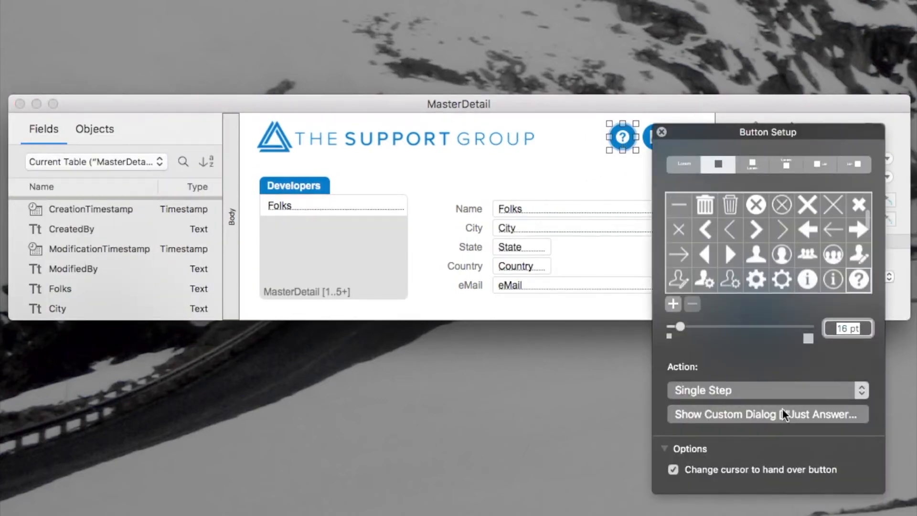
- Check the Show Custom Dialog step's Age input field targets $$Age, then dismiss its settings
{"action": "left_click", "coordinate": [767, 413]}
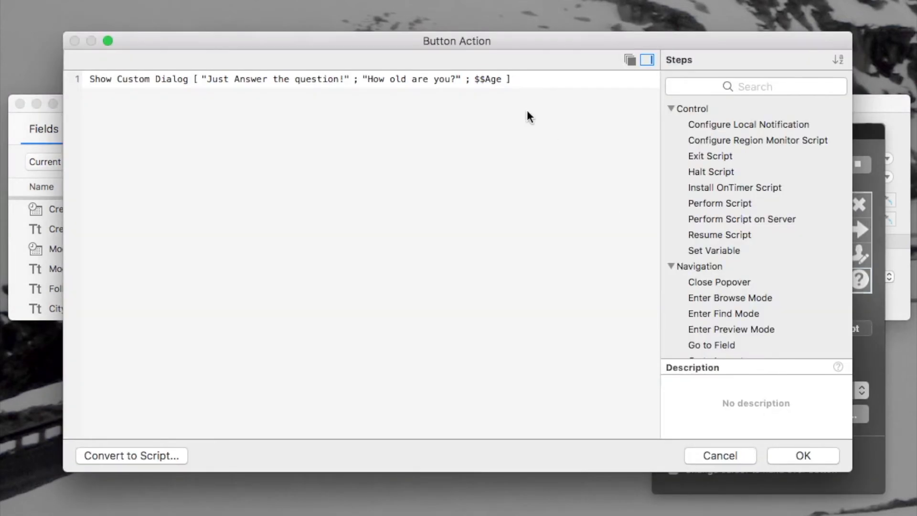
{"action": "double_click", "coordinate": [299, 80]}
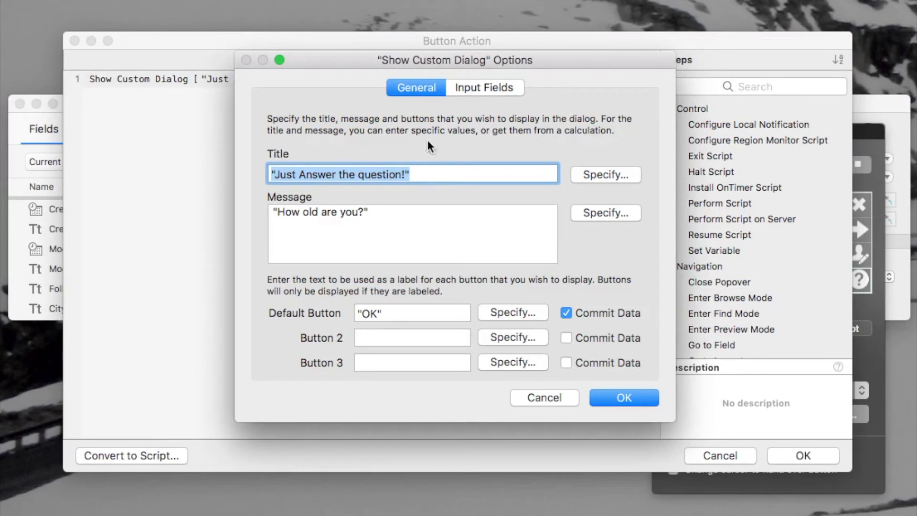
{"action": "mouse_move", "coordinate": [497, 91]}
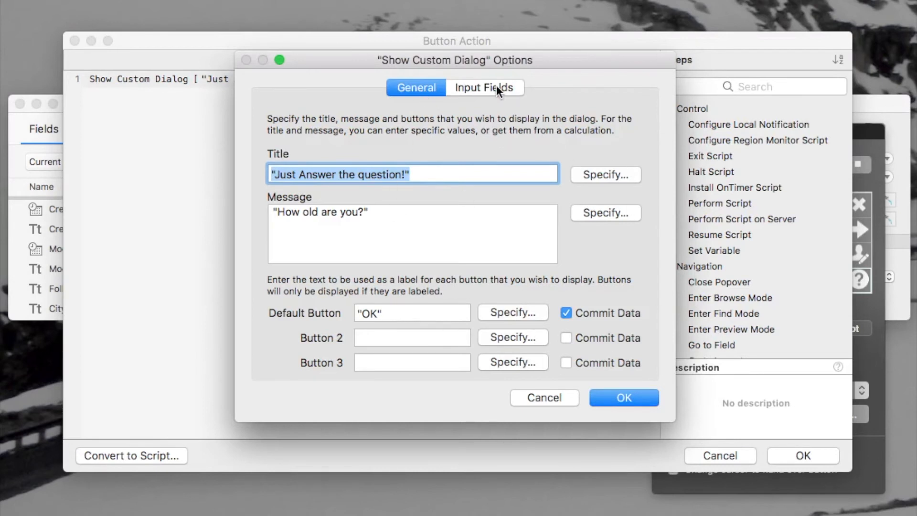
{"action": "left_click", "coordinate": [484, 87]}
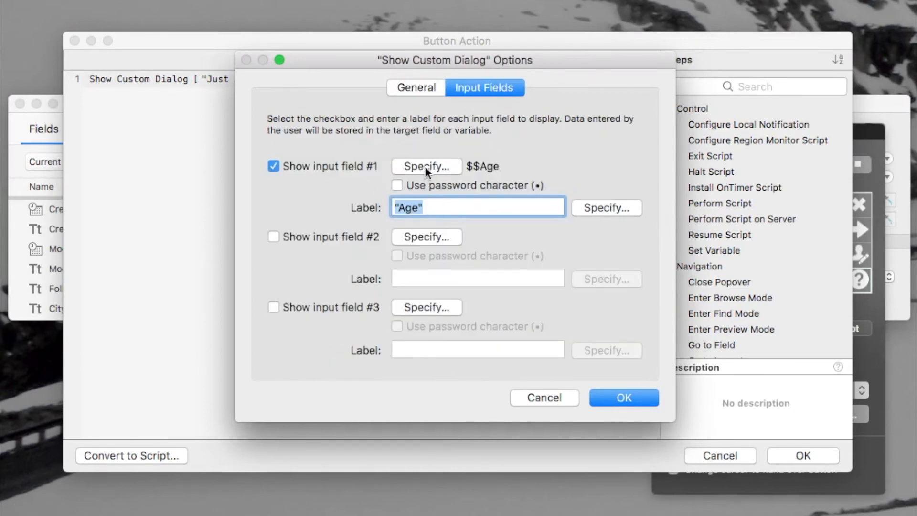
{"action": "left_click", "coordinate": [426, 167]}
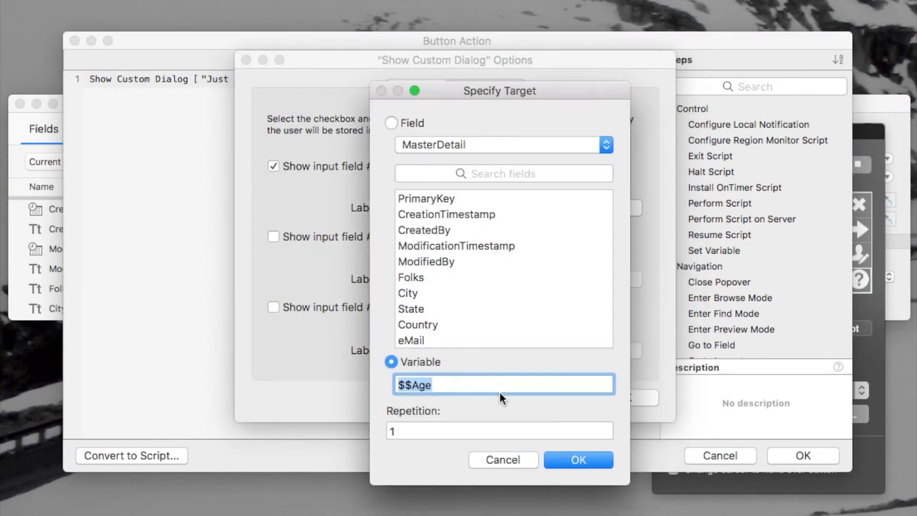
{"action": "mouse_move", "coordinate": [427, 304]}
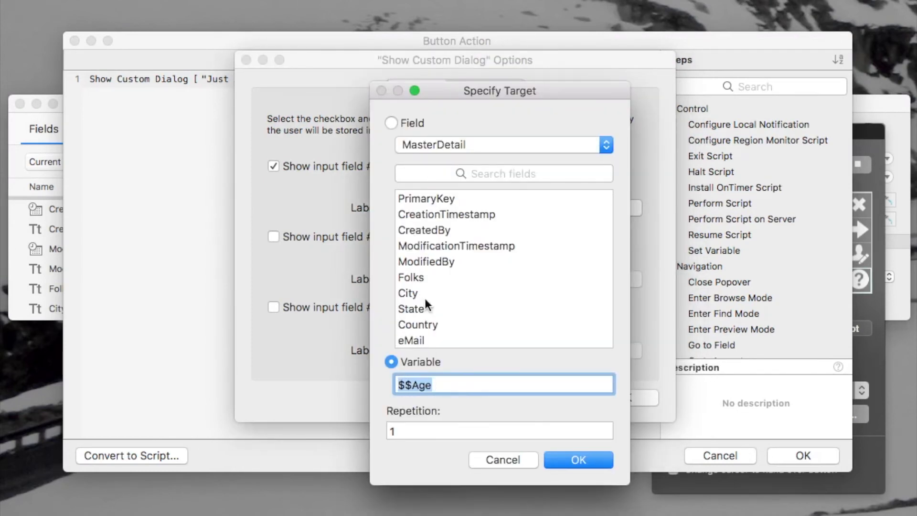
{"action": "mouse_move", "coordinate": [392, 126]}
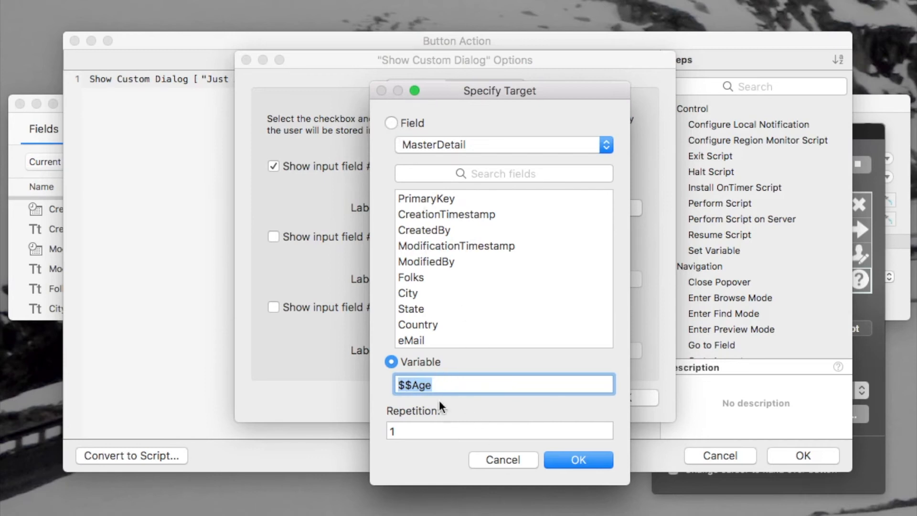
{"action": "mouse_move", "coordinate": [474, 449]}
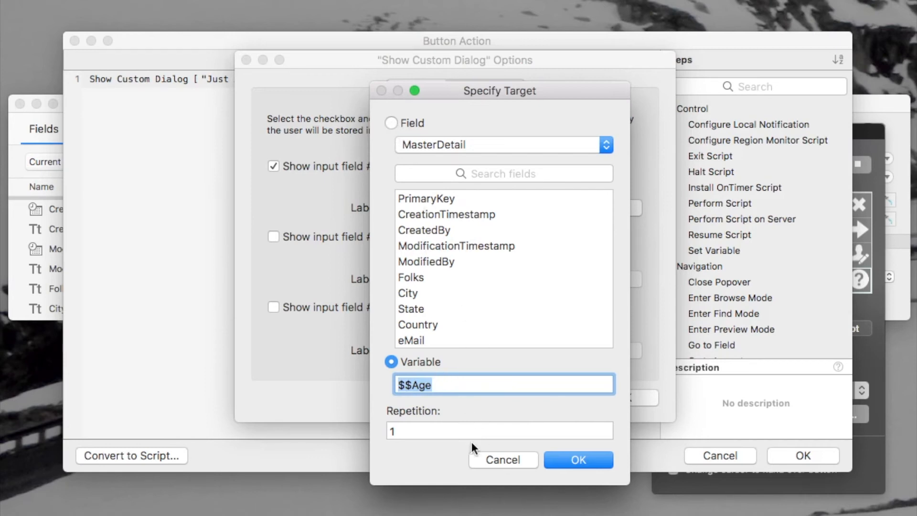
{"action": "left_click", "coordinate": [577, 459]}
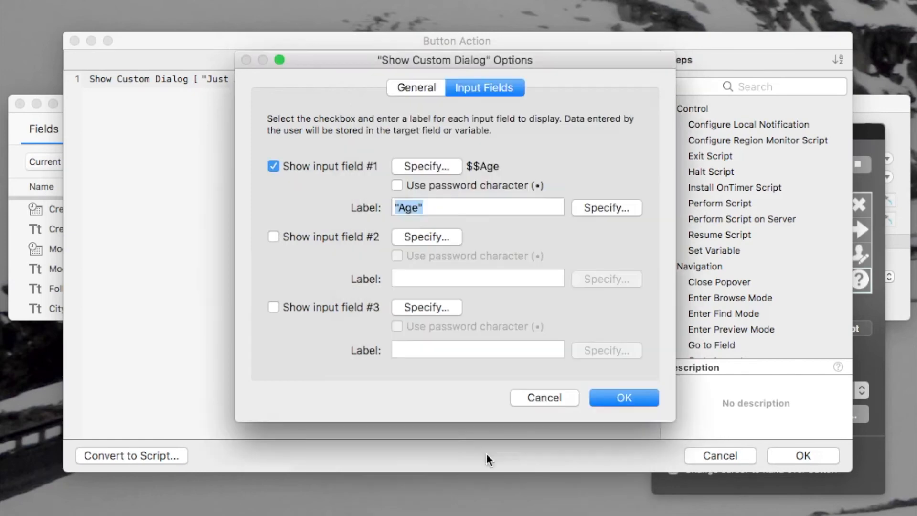
{"action": "left_click", "coordinate": [623, 398]}
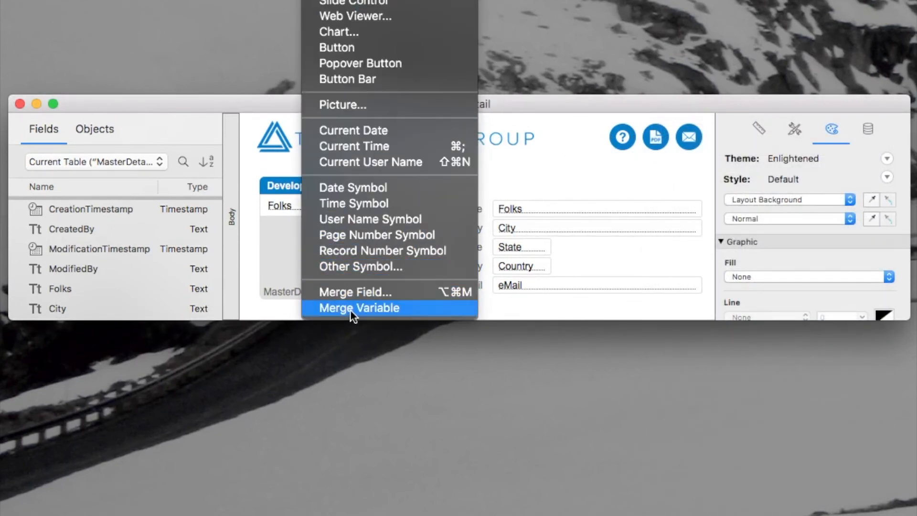
- Insert a $$Age merge variable next to The Support Group logo
{"action": "left_click", "coordinate": [359, 308]}
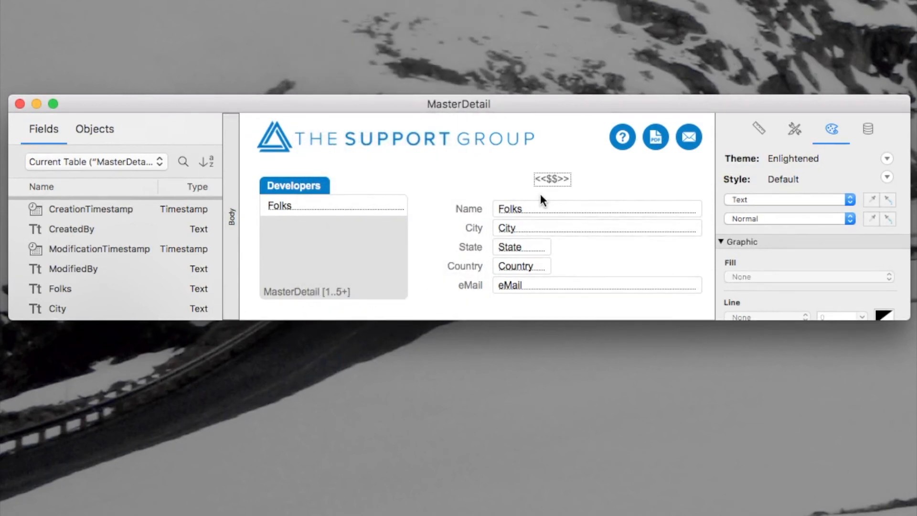
{"action": "left_click", "coordinate": [551, 179]}
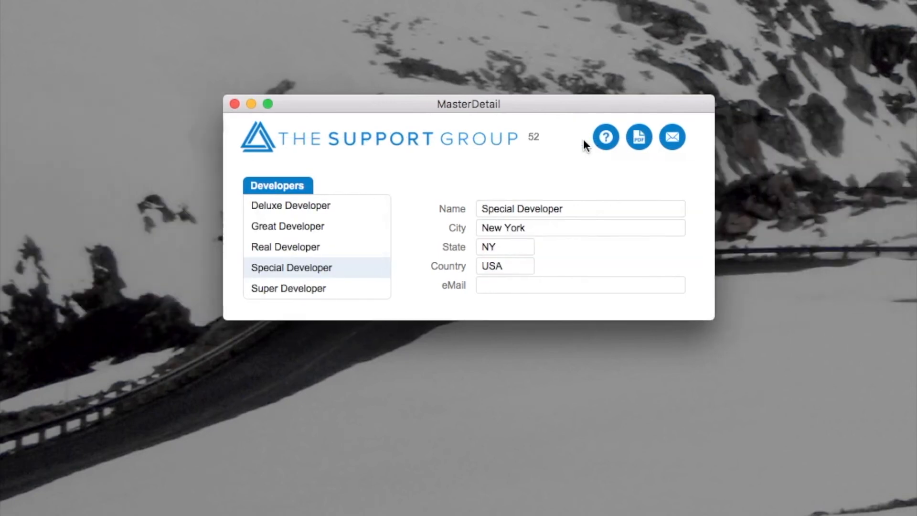
{"action": "mouse_move", "coordinate": [564, 189]}
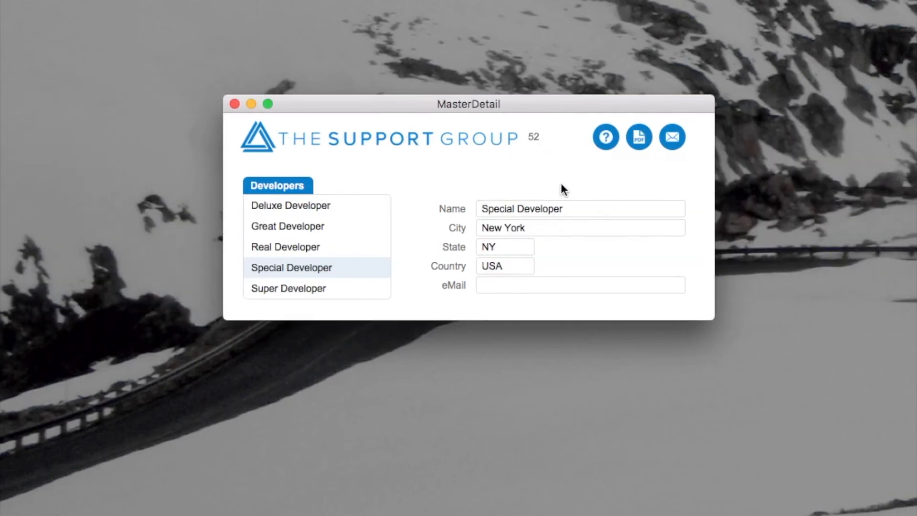